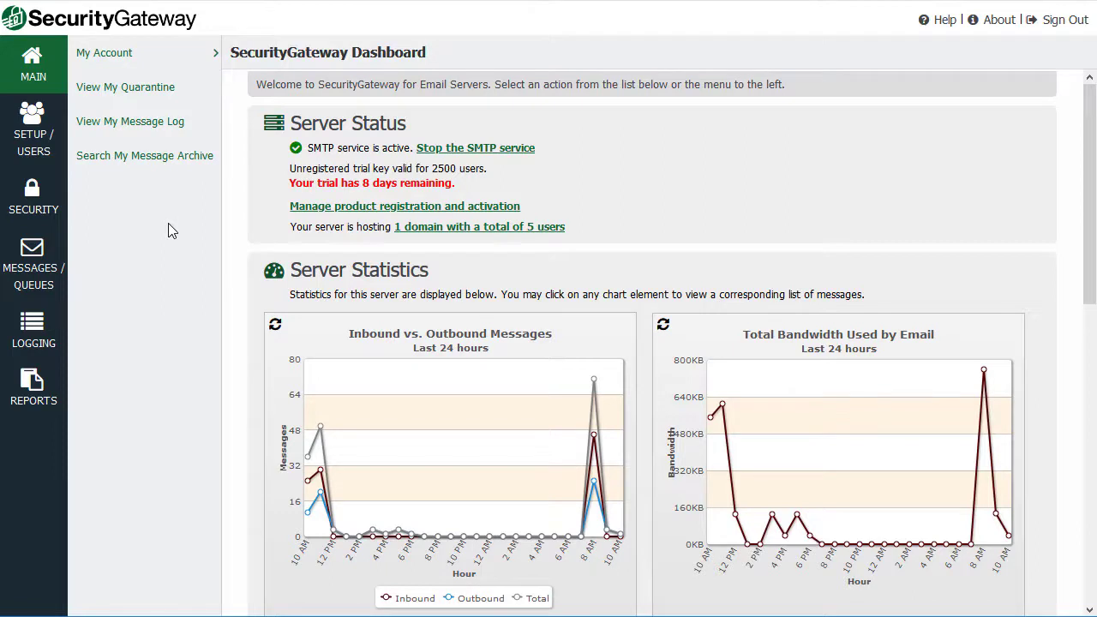
pyautogui.moveTo(33, 137)
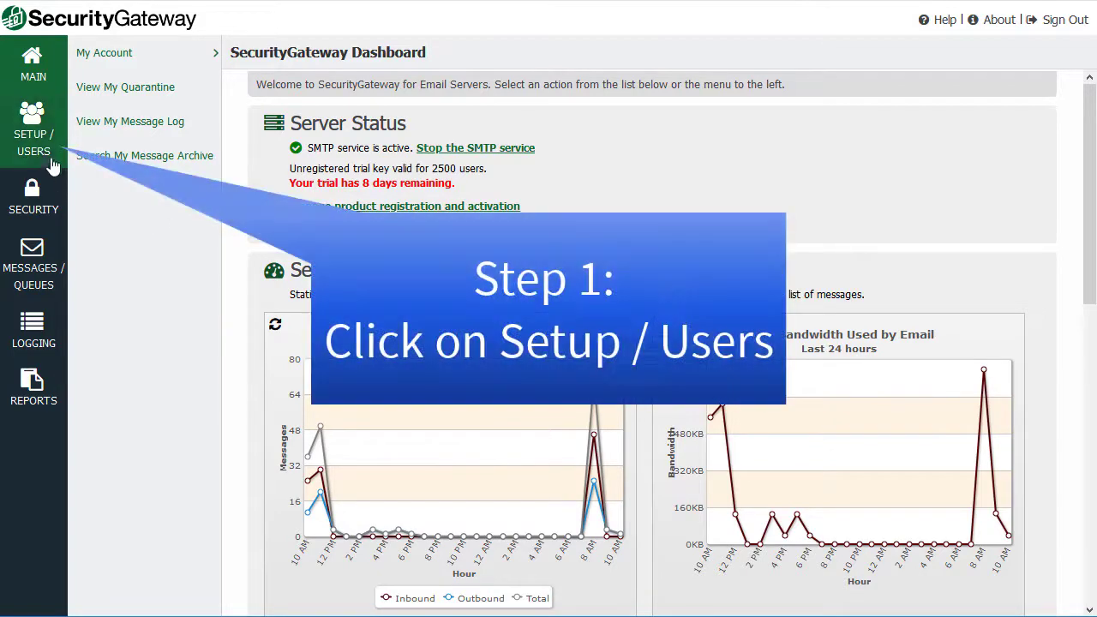
# Go to Setup / Users, then Mail Configuration > Domain Mail Servers
pyautogui.click(33, 128)
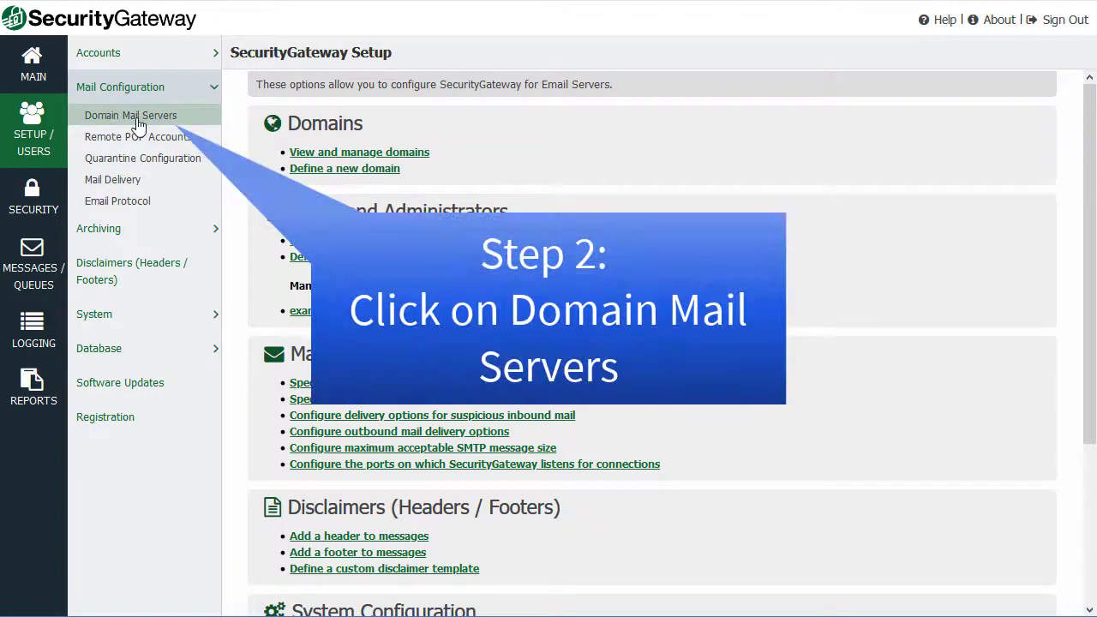
pyautogui.click(130, 115)
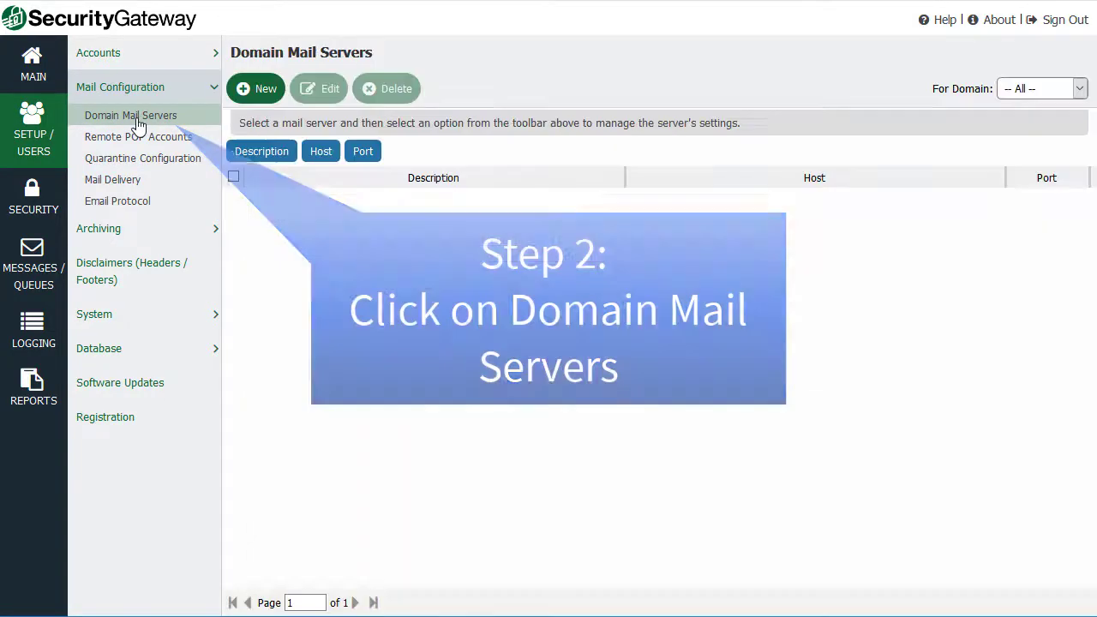
pyautogui.click(130, 115)
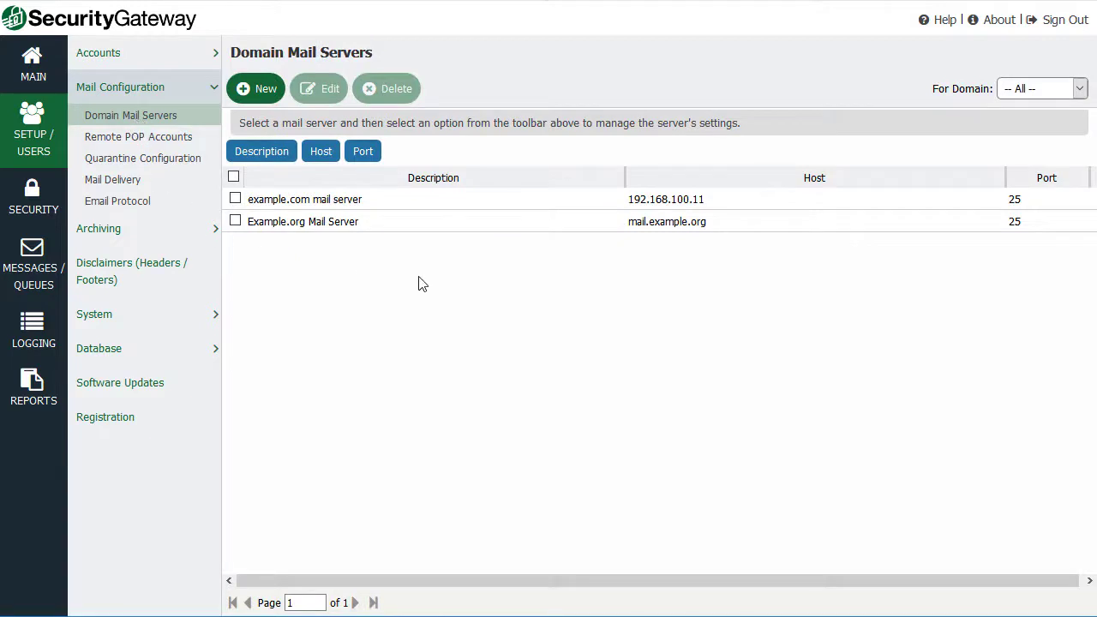
pyautogui.moveTo(378, 285)
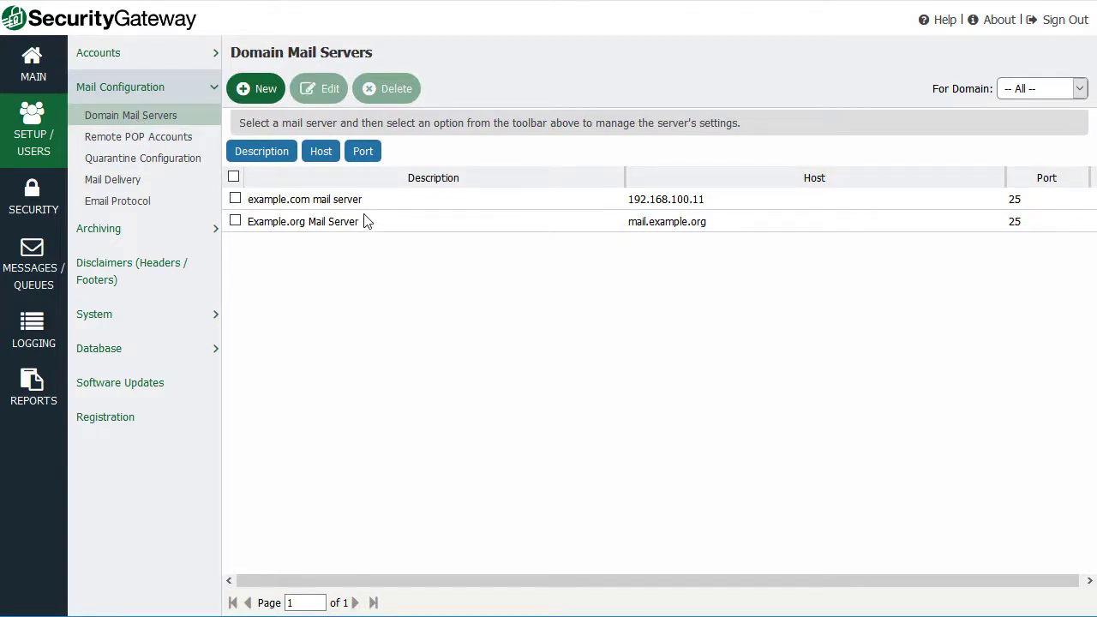
pyautogui.moveTo(359, 238)
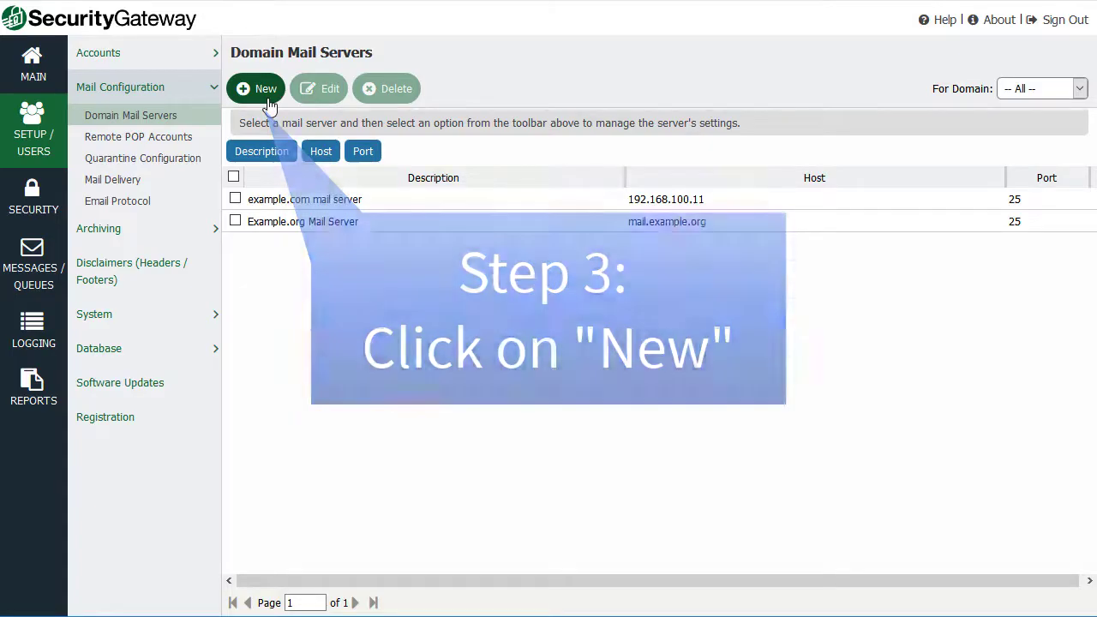
# Add a new mail server with description 'Example Mail server' and hostname mail.example.biz
pyautogui.click(256, 88)
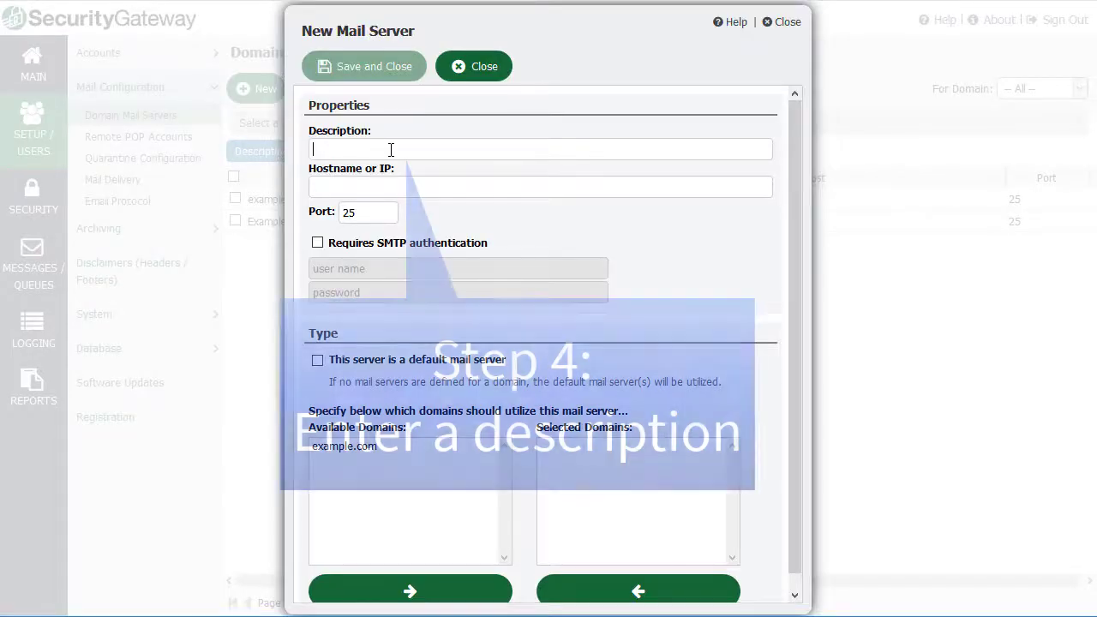
pyautogui.write('Example Mail server')
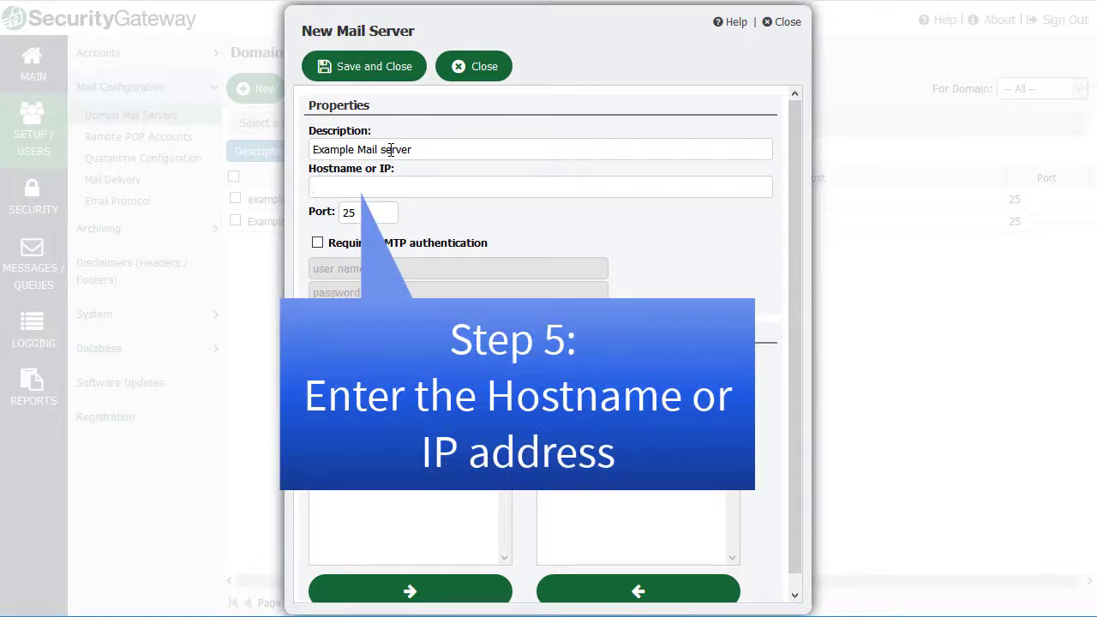
pyautogui.write('mail.example.biz')
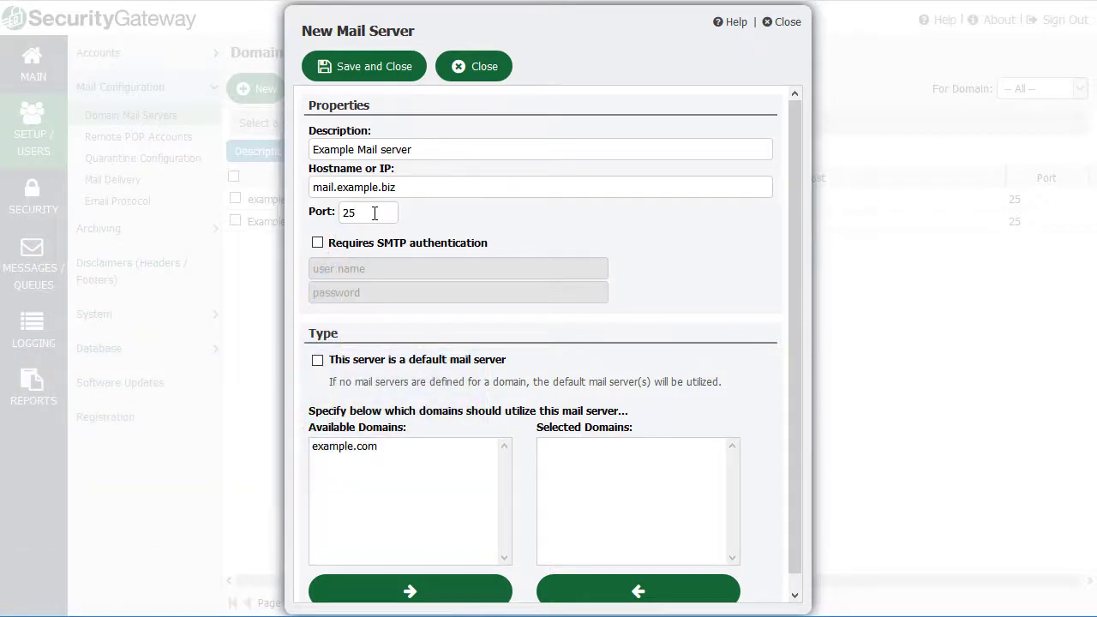
pyautogui.click(364, 212)
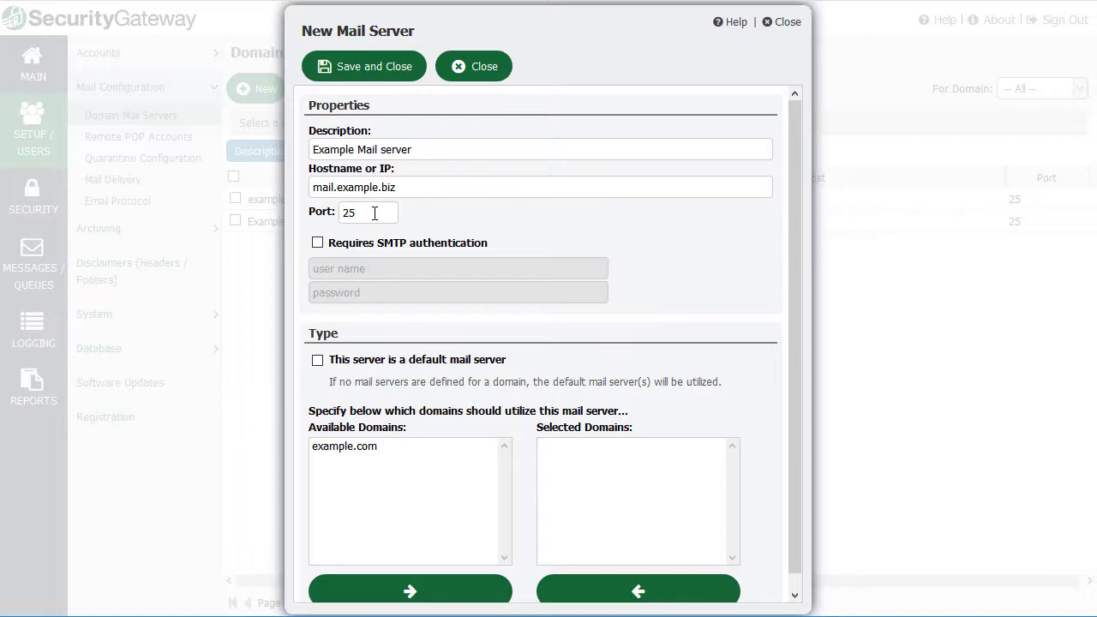
# Edit the Port field so it reads 26 instead of 25
pyautogui.click(369, 212)
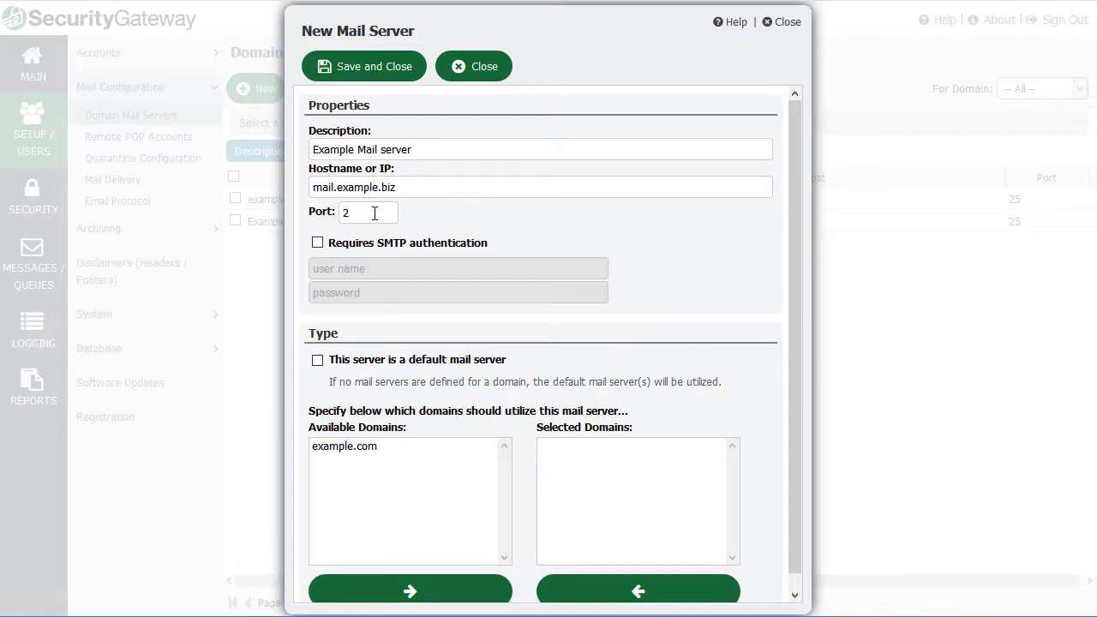
pyautogui.write('6')
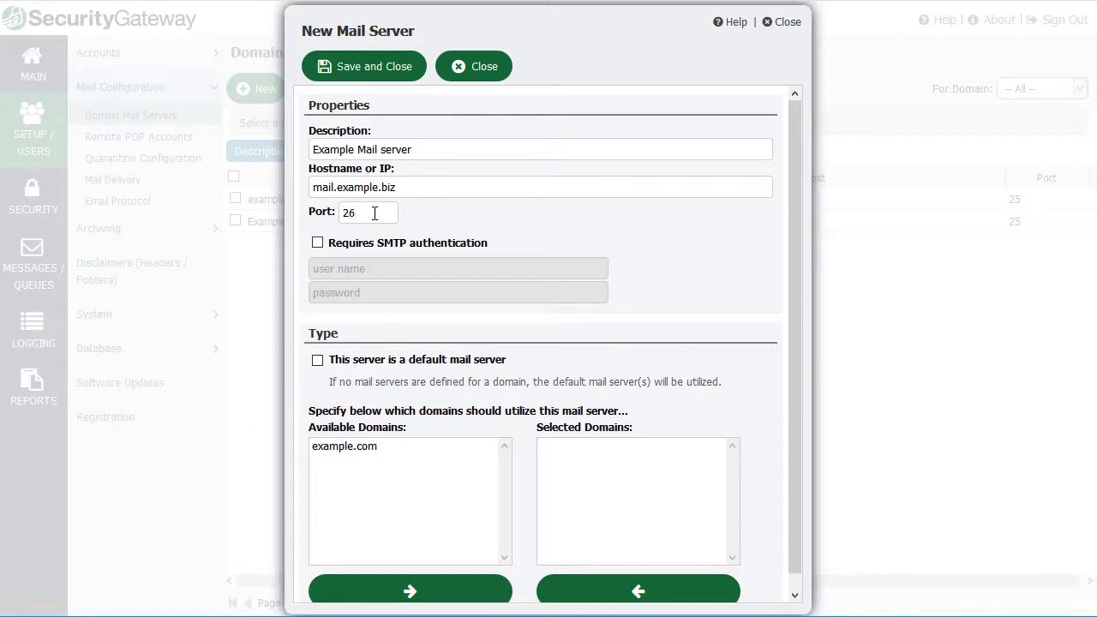
pyautogui.click(364, 213)
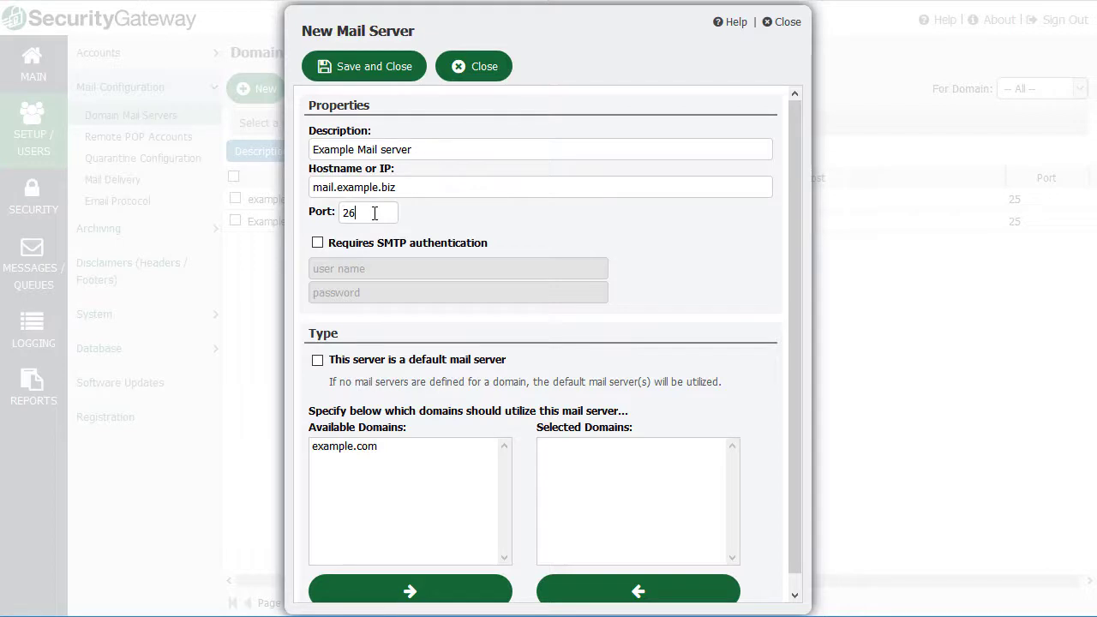
# Tick 'Requires SMTP authentication' and start the user name with 'frank.'
pyautogui.click(316, 243)
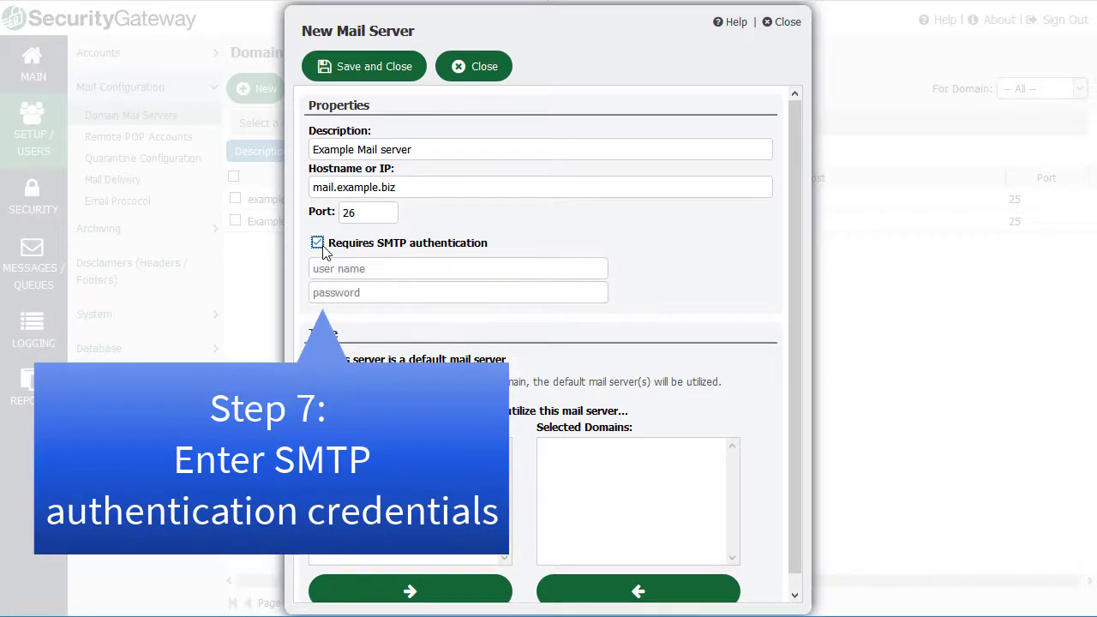
pyautogui.click(457, 268)
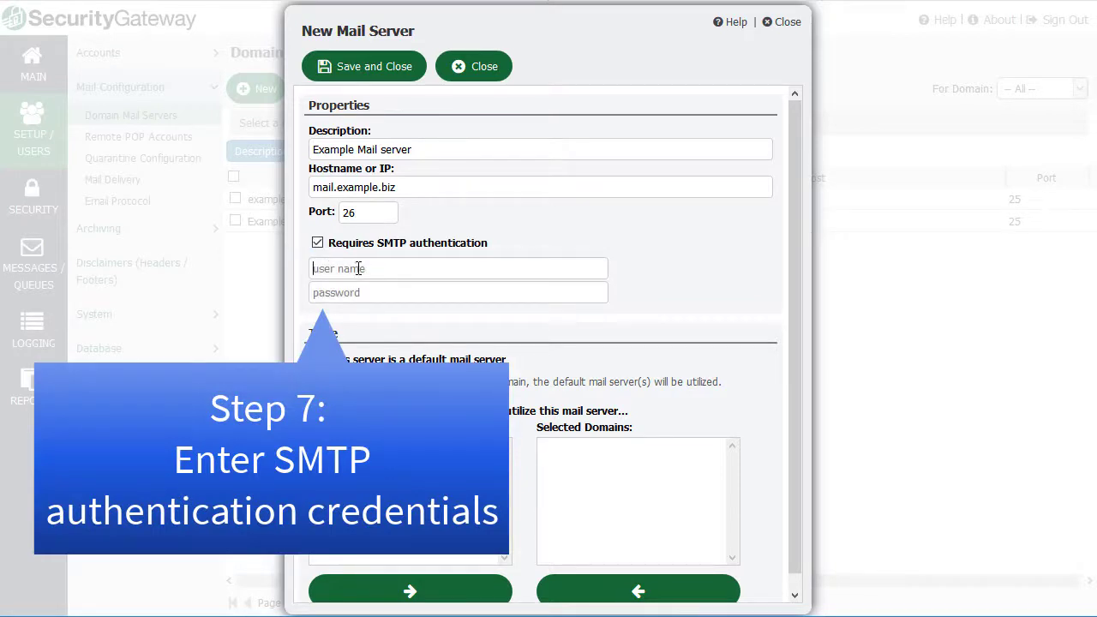
pyautogui.write('frank.thomas@')
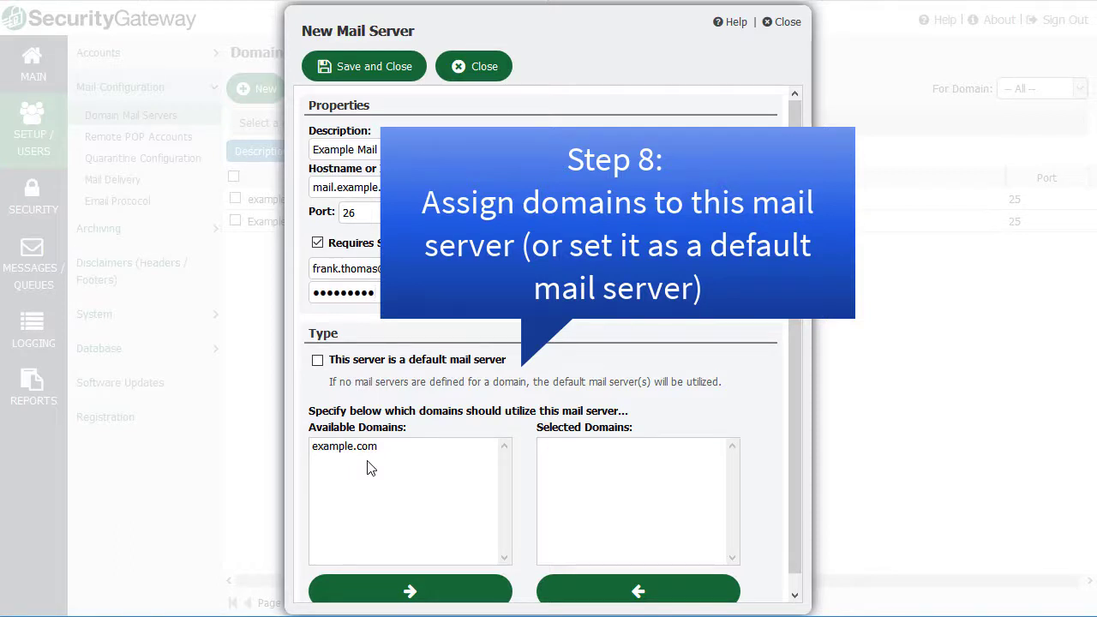
# Try assigning example.com, mark the server as a default mail server, and save it
pyautogui.click(344, 445)
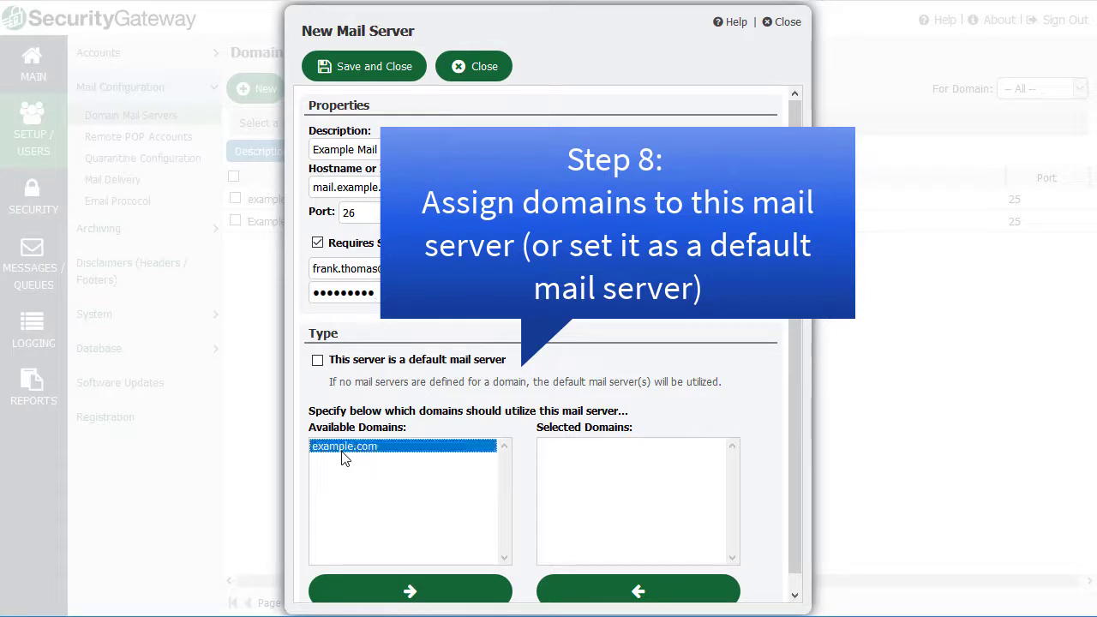
pyautogui.moveTo(373, 454)
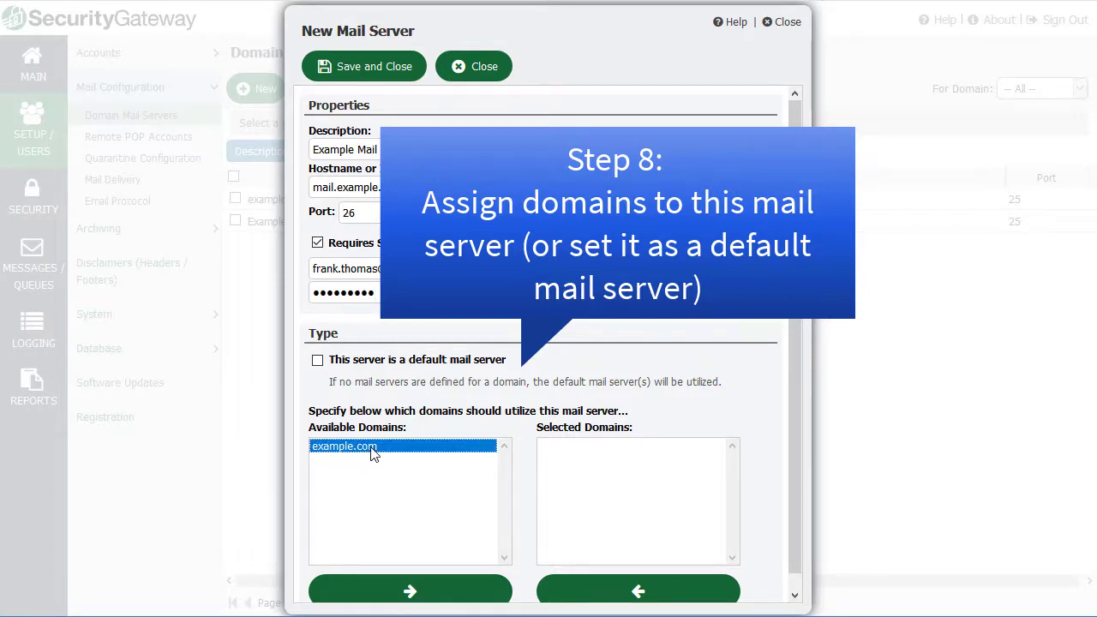
pyautogui.moveTo(396, 535)
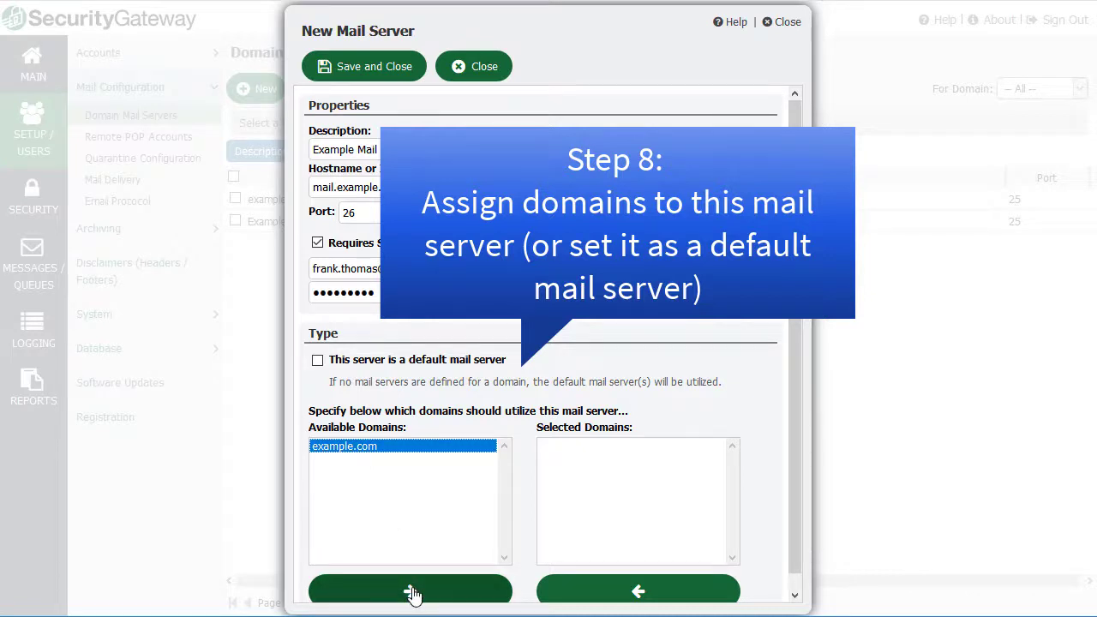
pyautogui.click(408, 592)
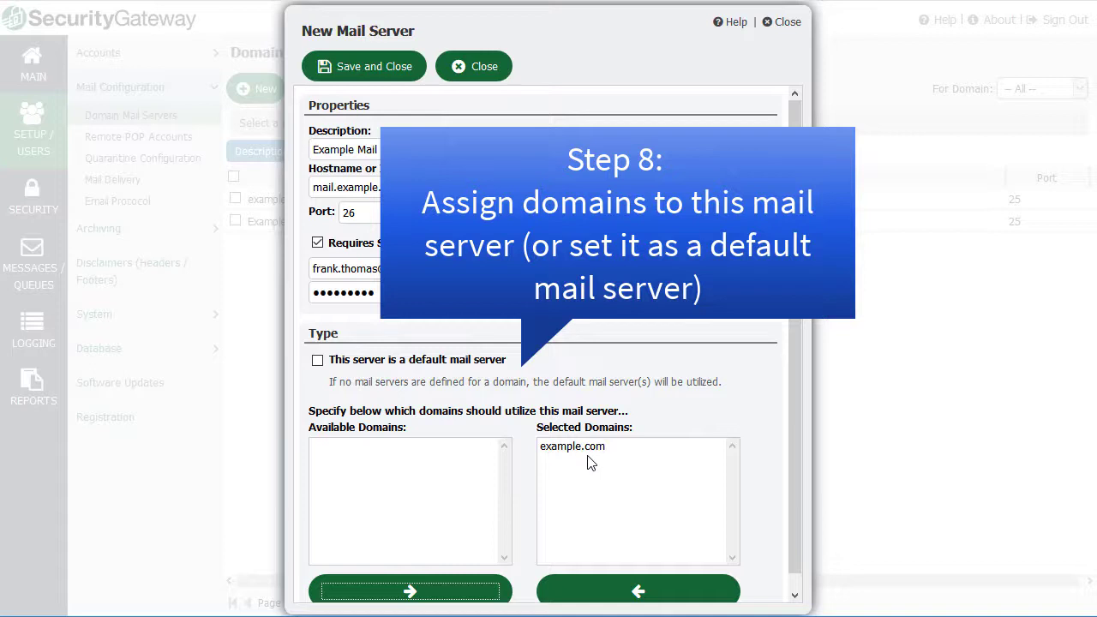
pyautogui.moveTo(587, 589)
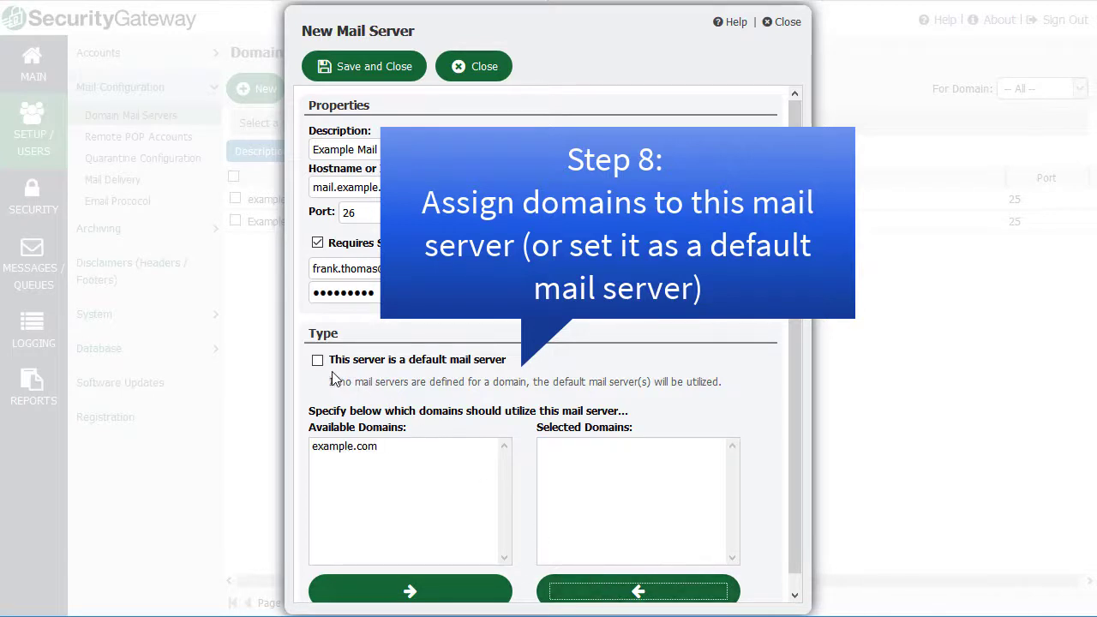
pyautogui.click(317, 359)
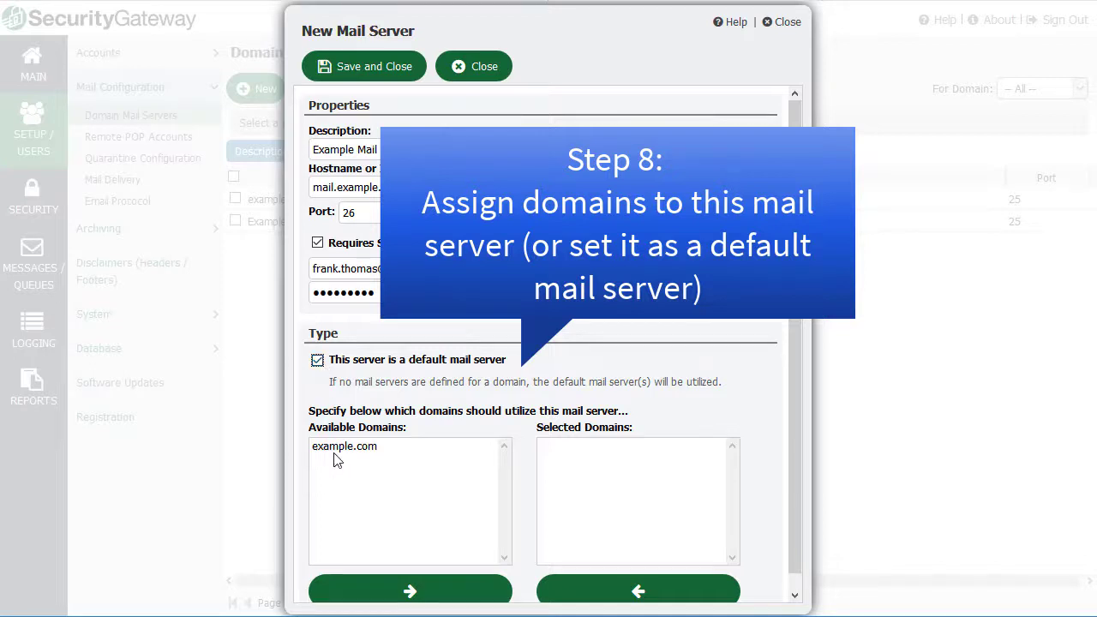
pyautogui.click(344, 446)
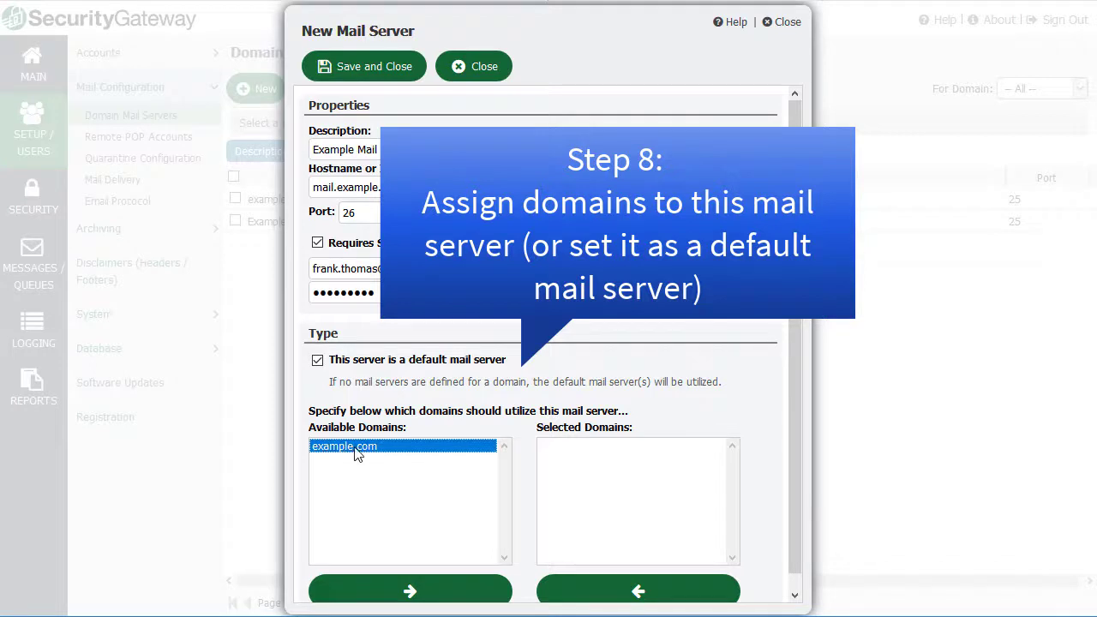
pyautogui.moveTo(374, 458)
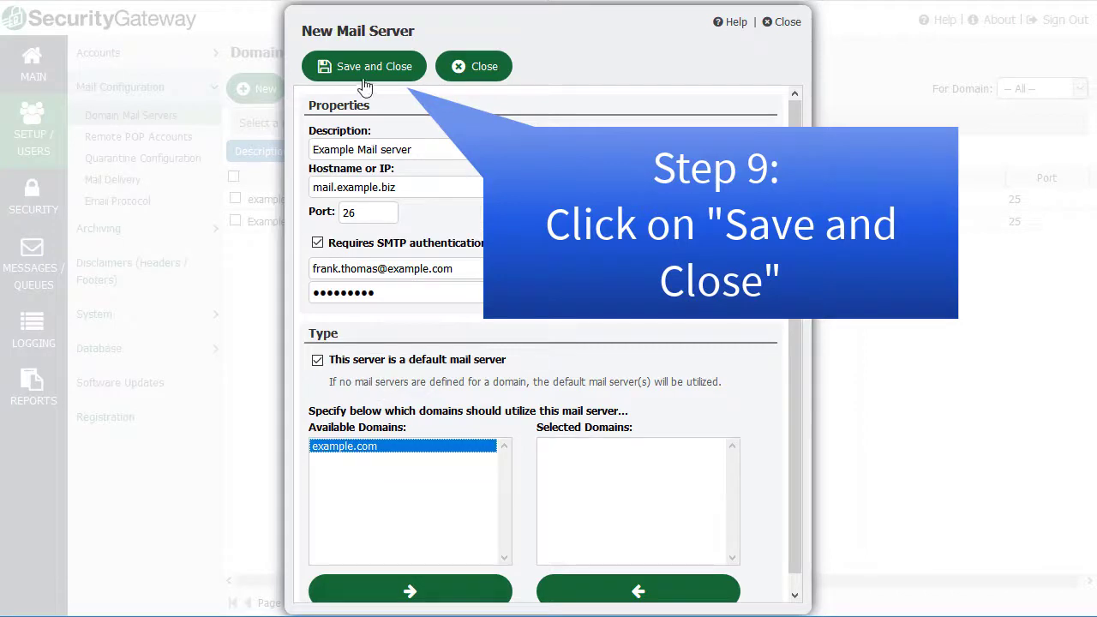
pyautogui.click(363, 66)
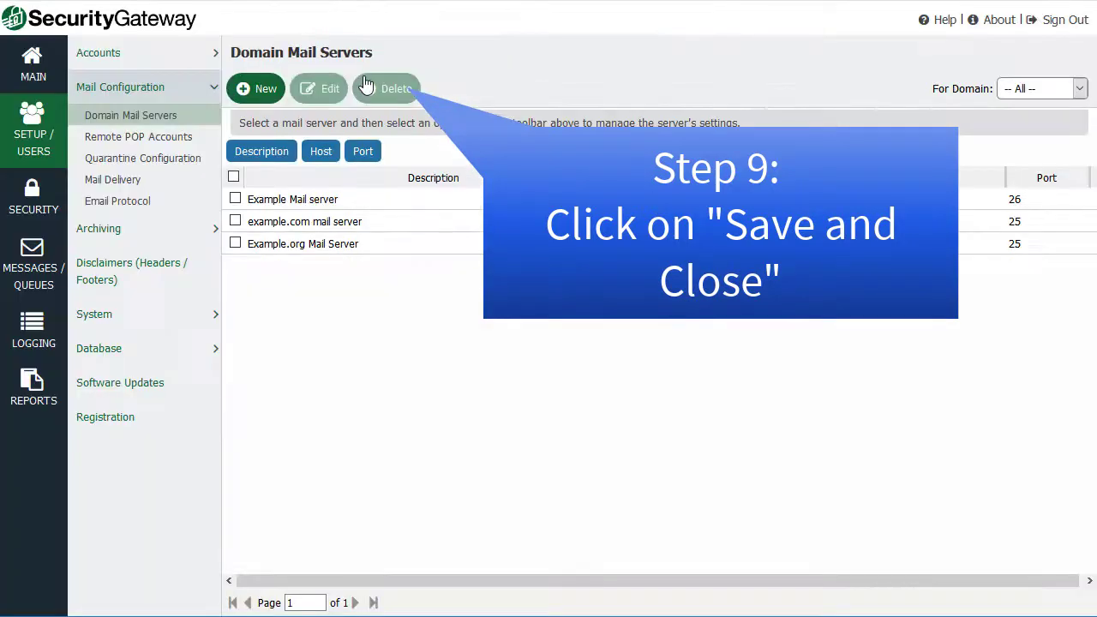